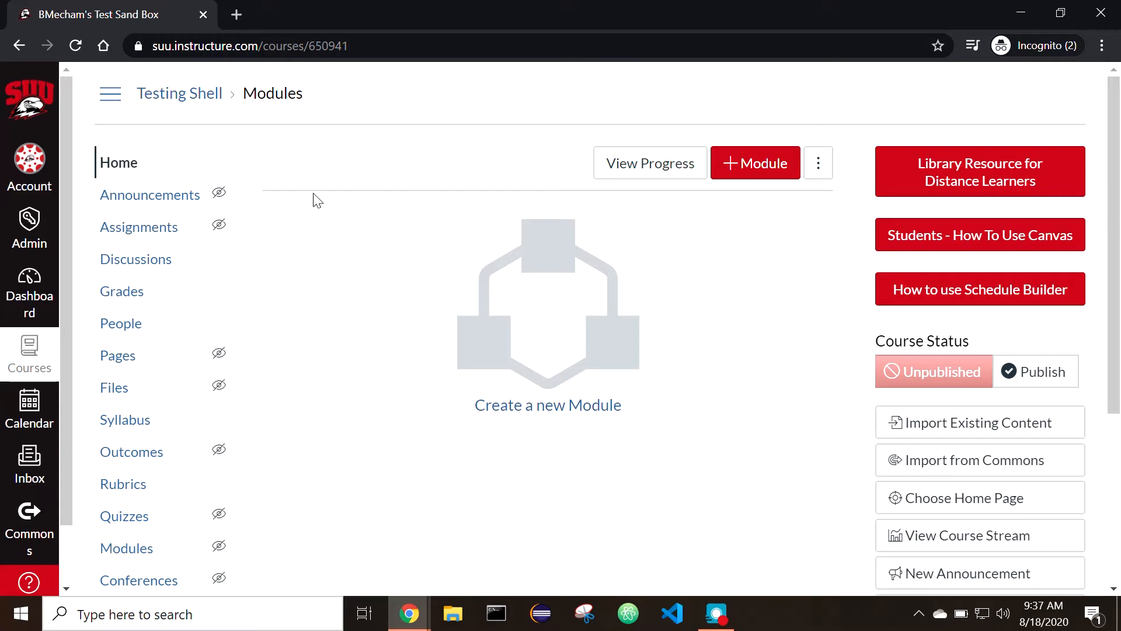
mouse_move(250, 67)
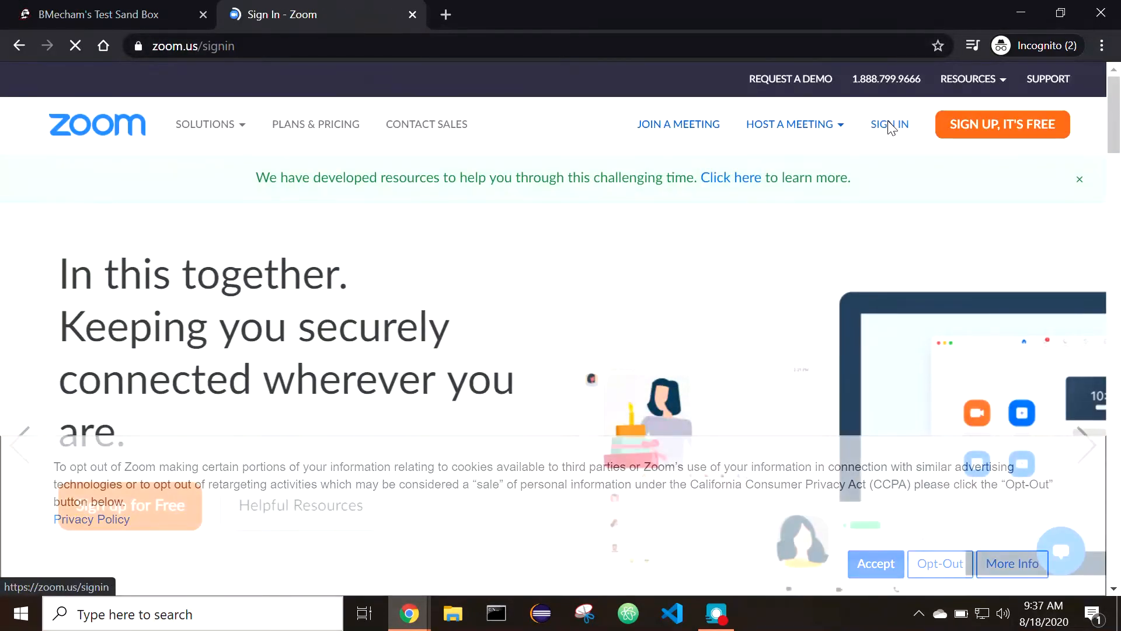
Step: Start Zoom single sign-on using the company domain suu-edu
click(889, 124)
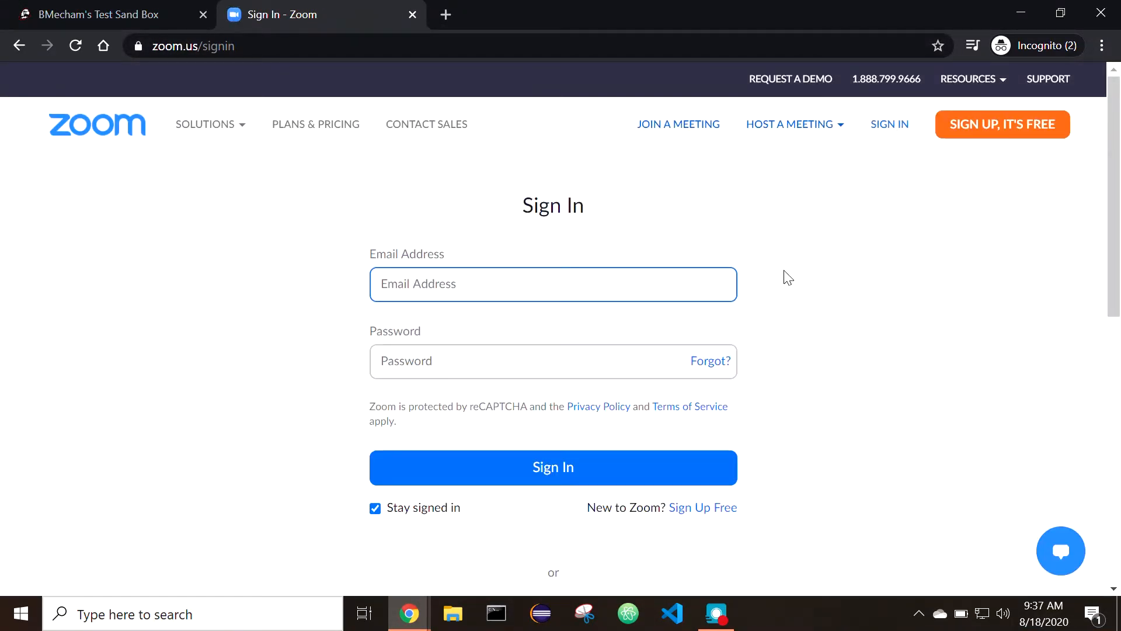
scroll(down, 3)
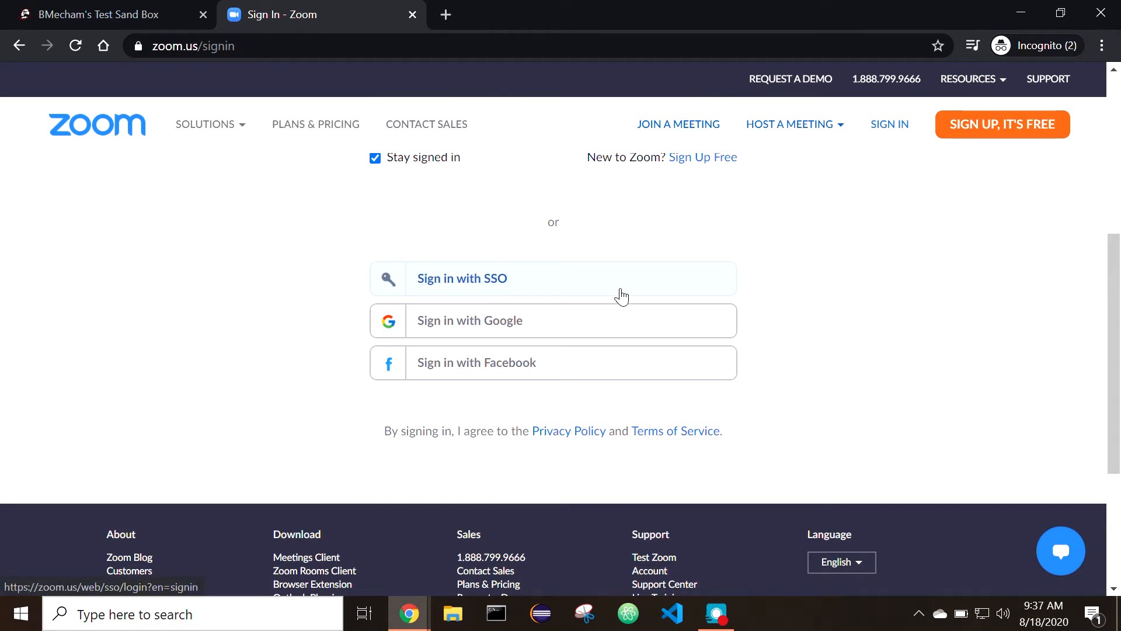
click(461, 277)
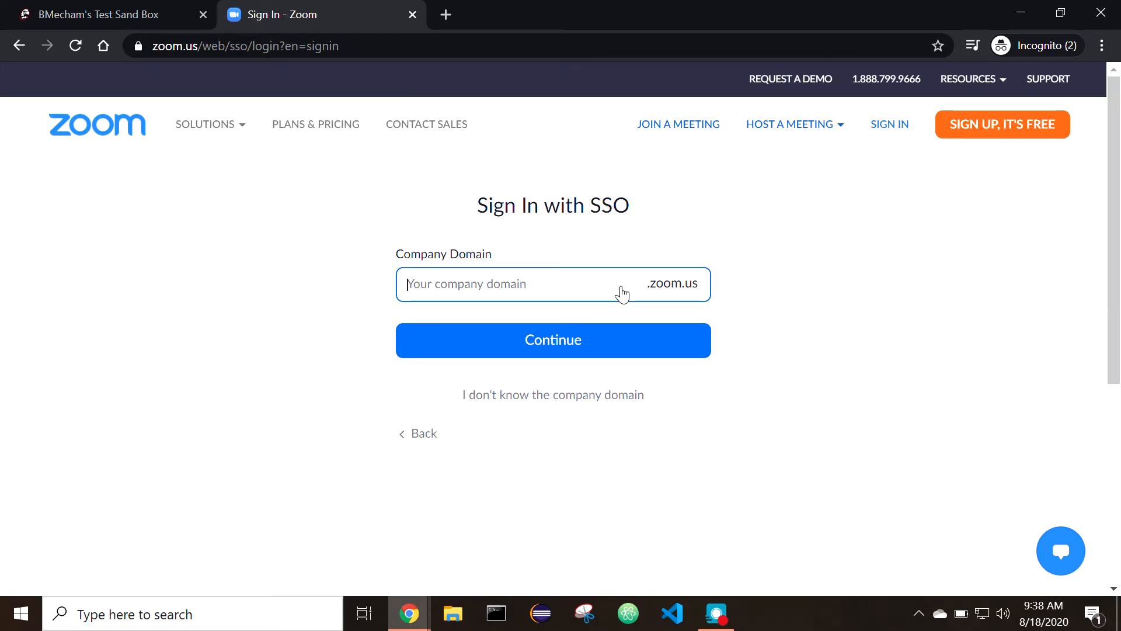
text(suu-)
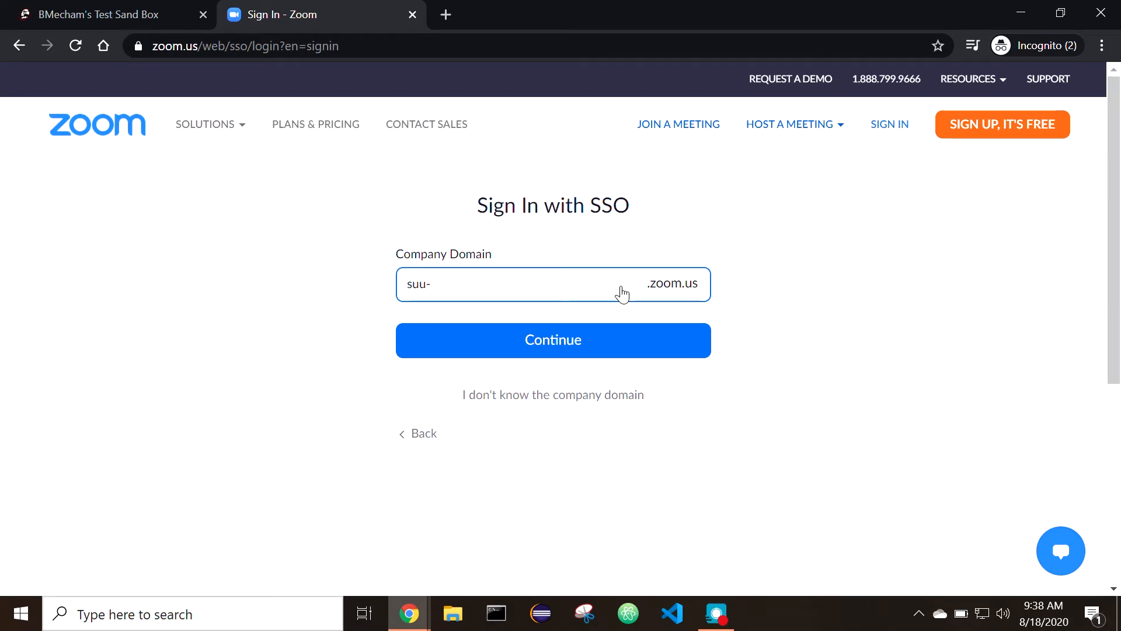
click(553, 339)
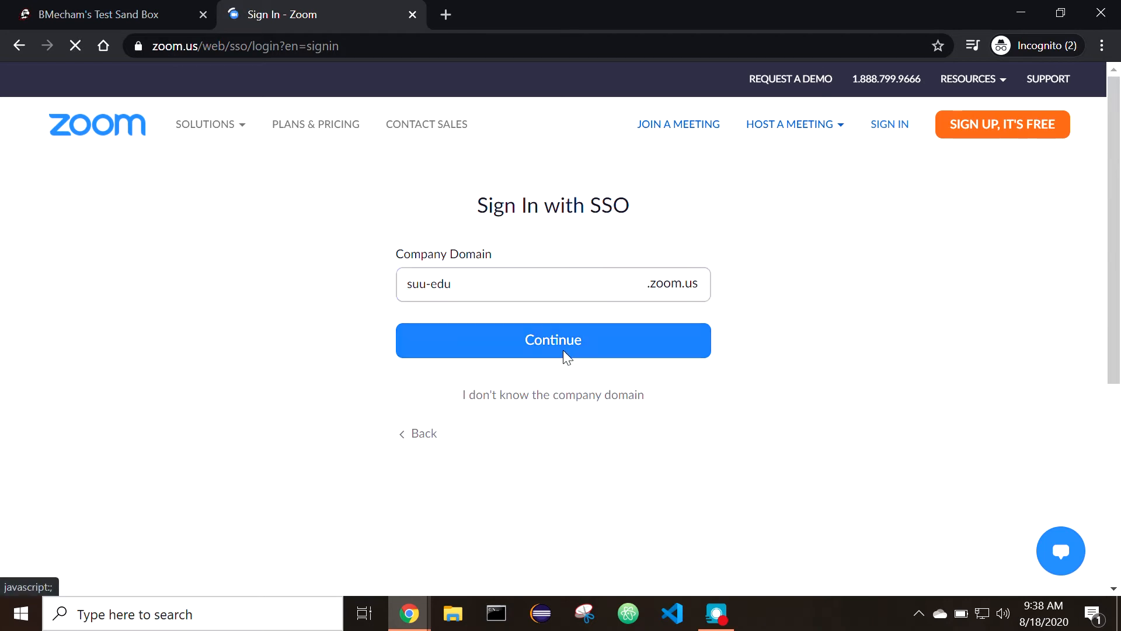
Step: Log in on the SUU CAS page with the university username and password
click(553, 339)
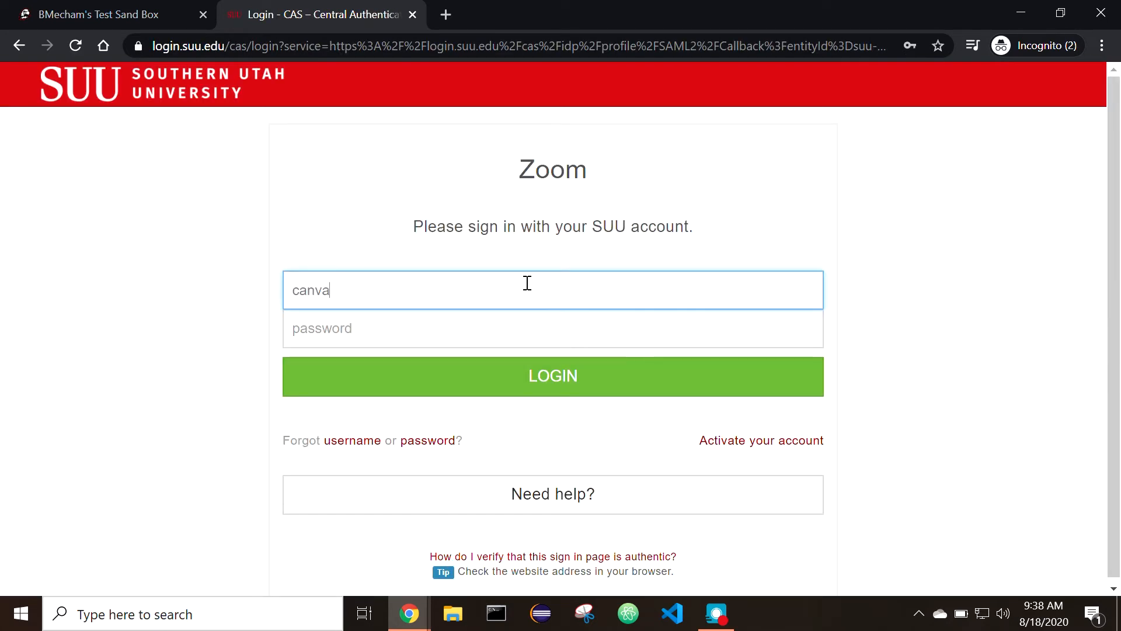
text(canvas)
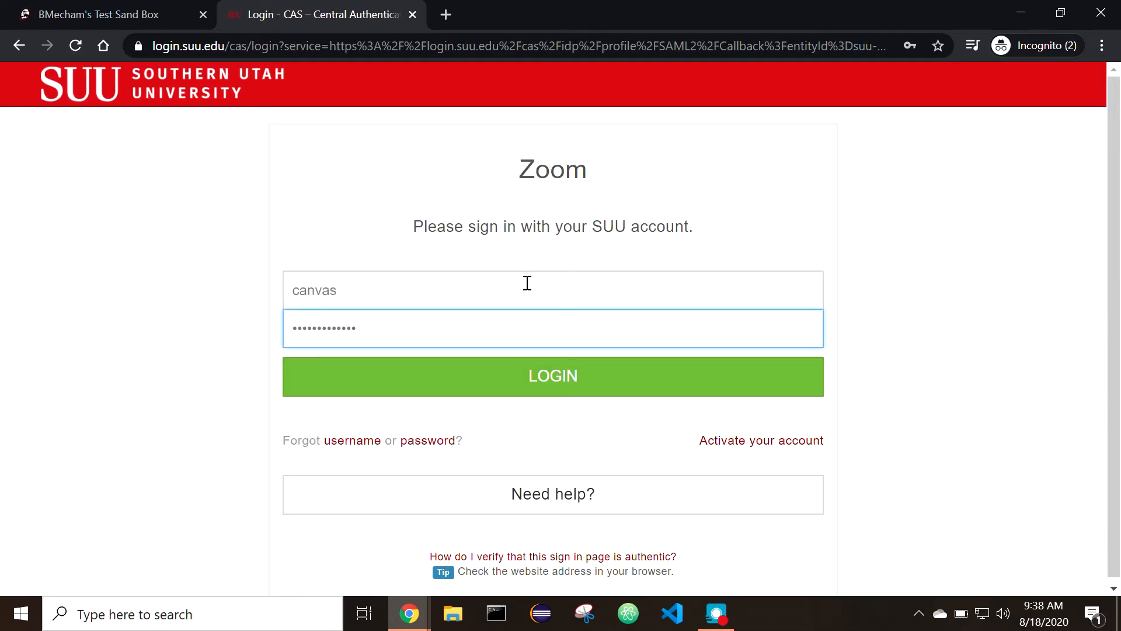
click(553, 376)
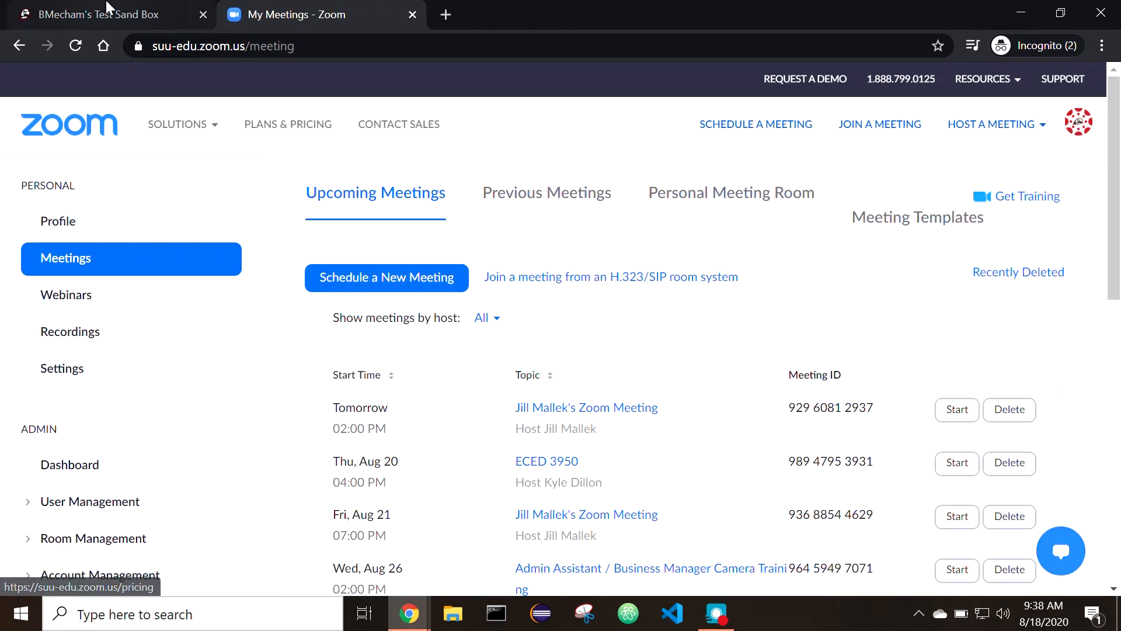
Step: Enable and save Zoom in the Canvas course navigation, then go to the course's Zoom page
click(99, 14)
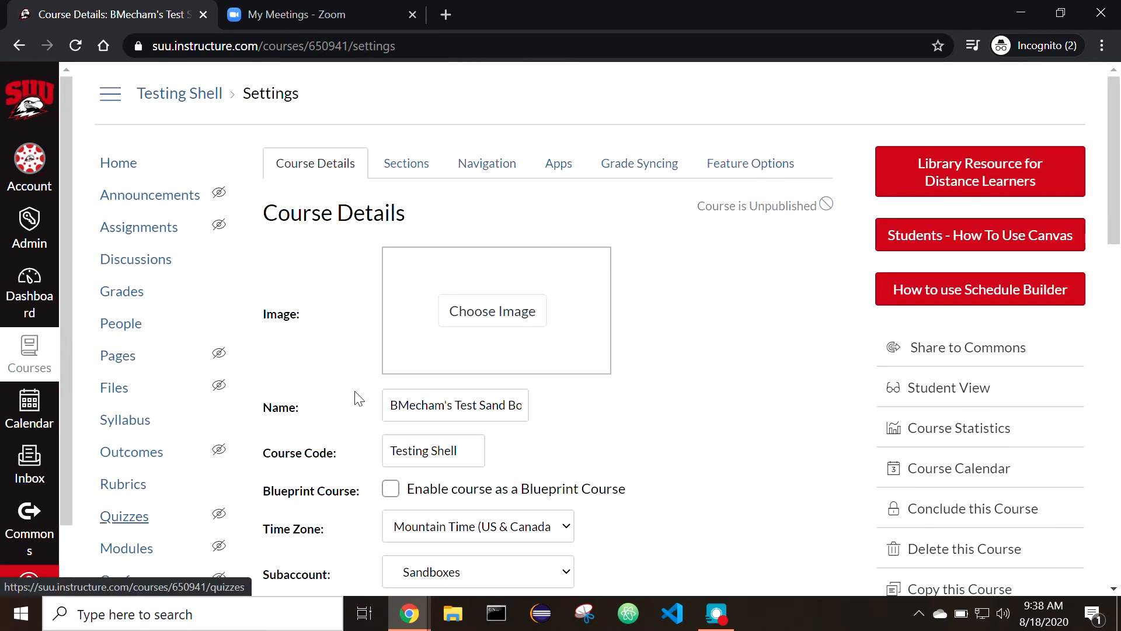
click(486, 163)
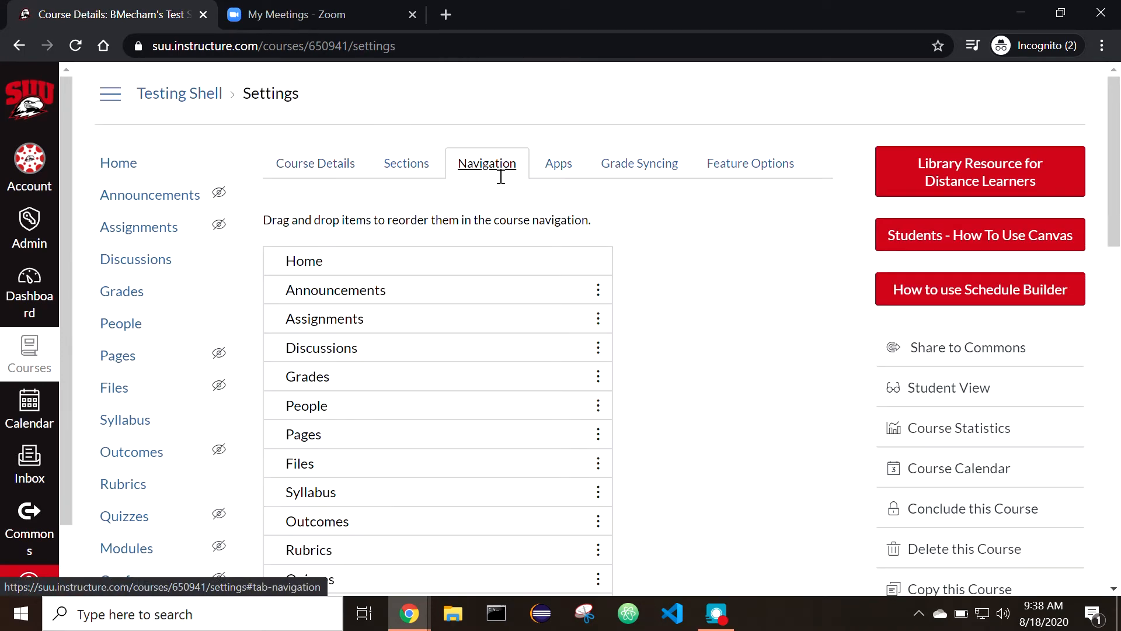
scroll(down, 3)
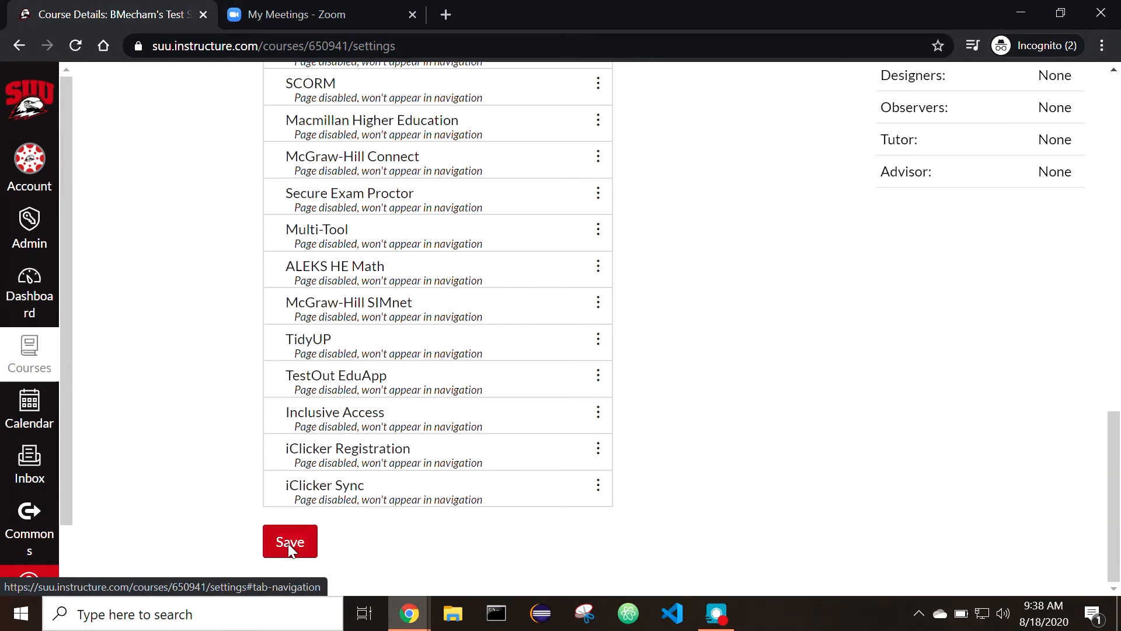
click(289, 541)
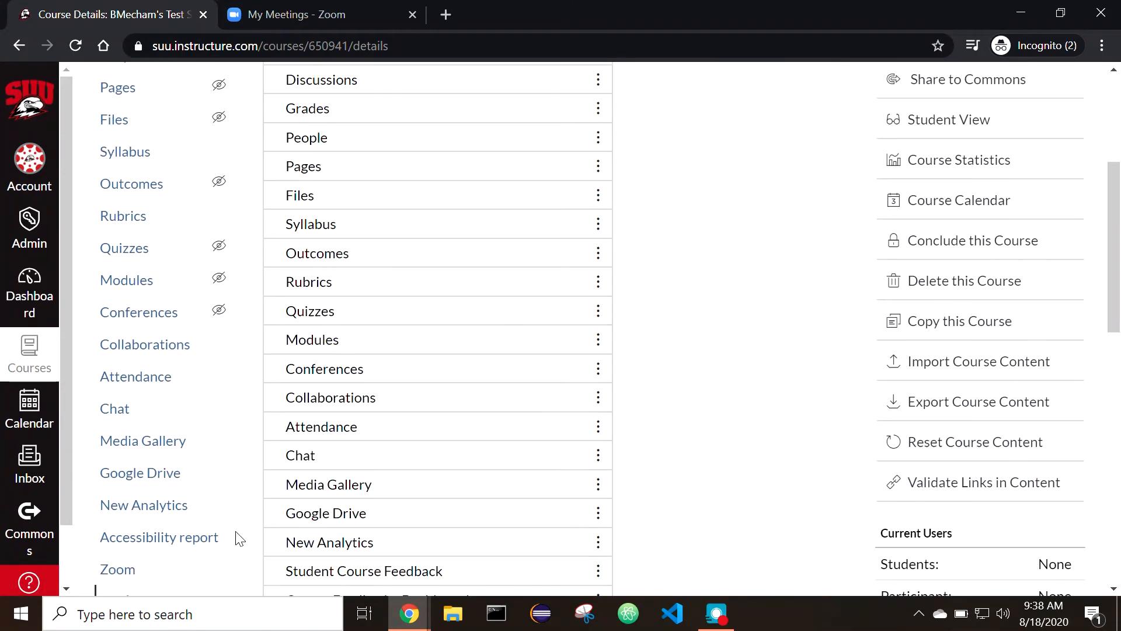
click(117, 569)
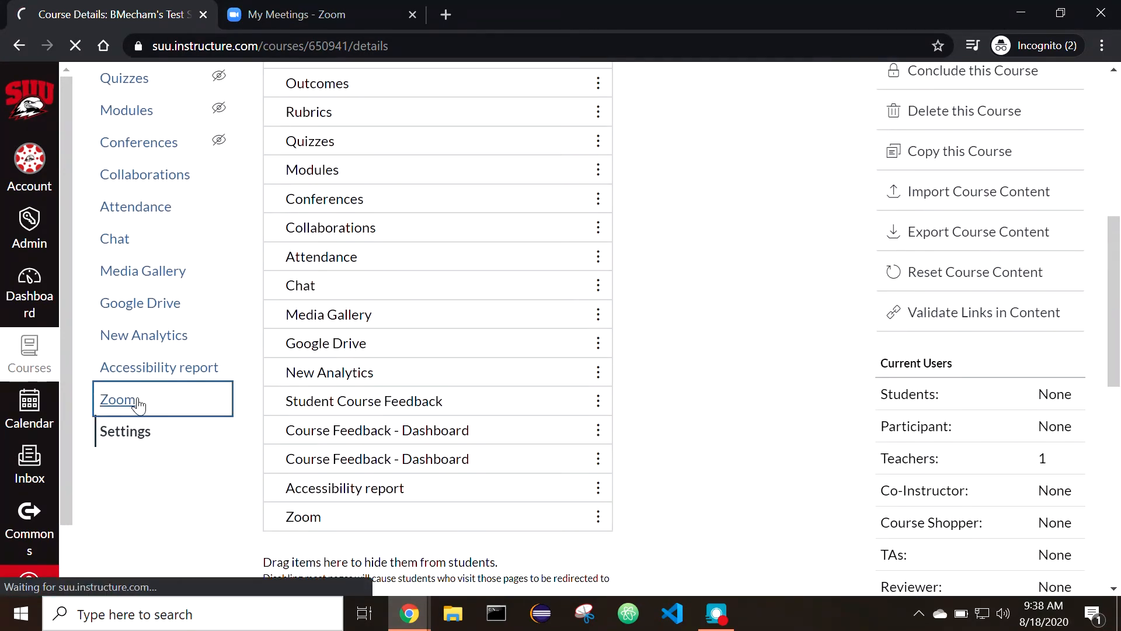
click(118, 398)
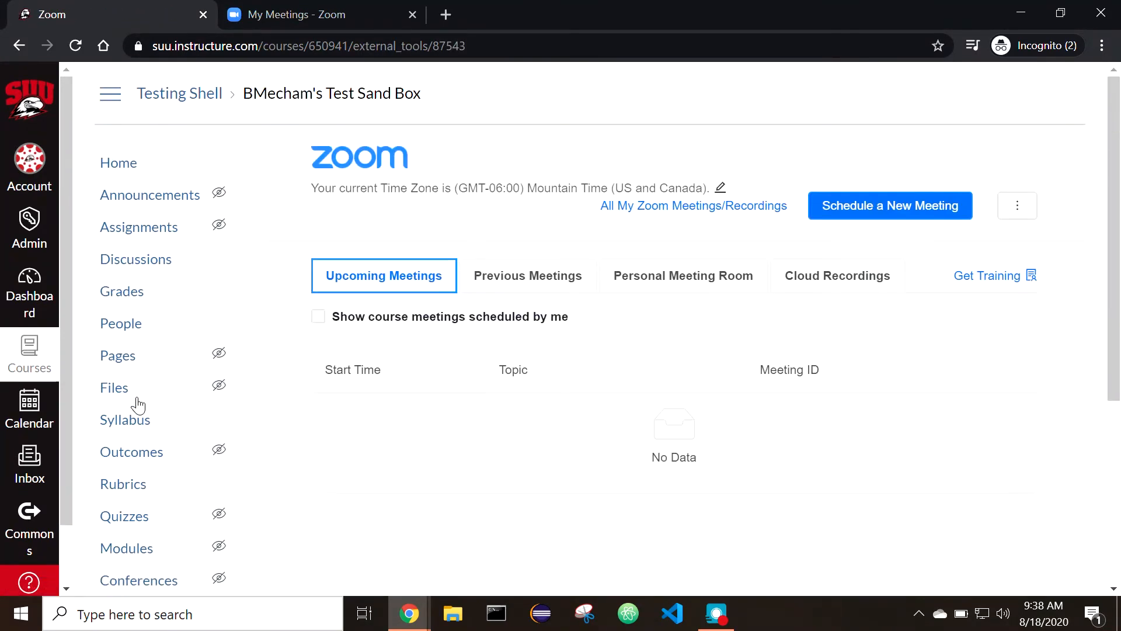
mouse_move(133, 392)
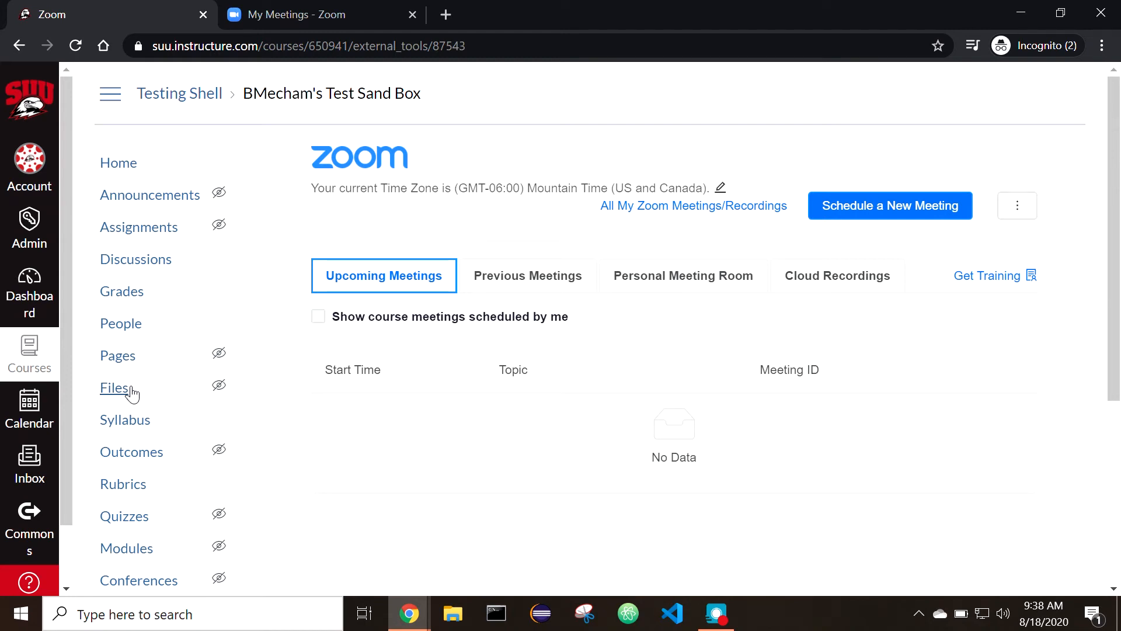
mouse_move(131, 391)
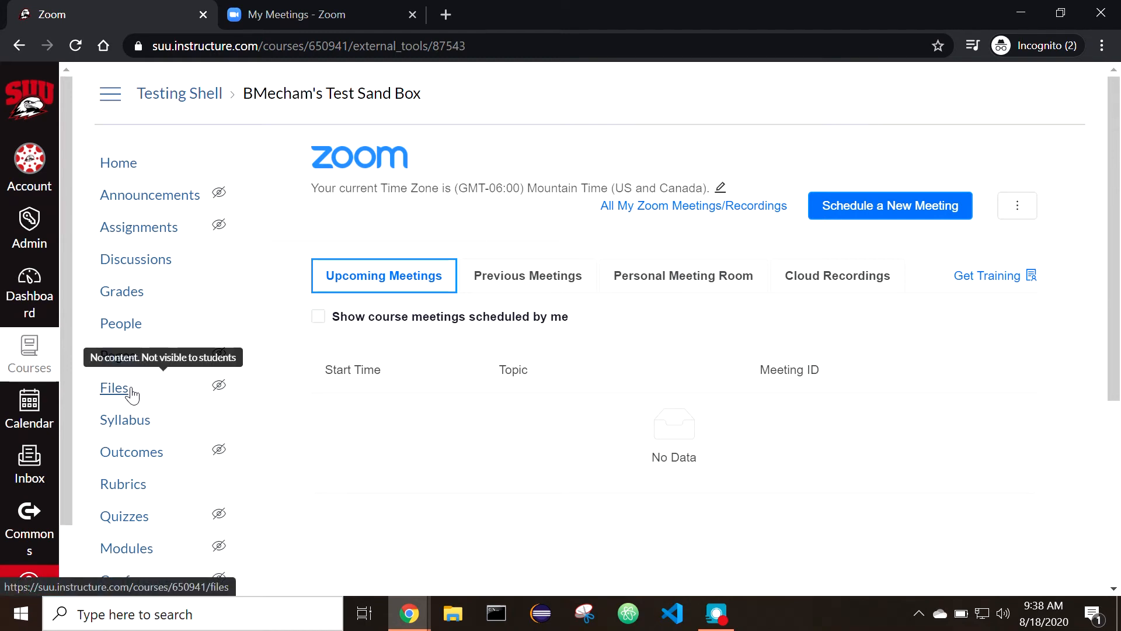
Step: Create 'Test Meeting' described 'This is a Test.', recurring Mondays and Wednesdays
click(890, 205)
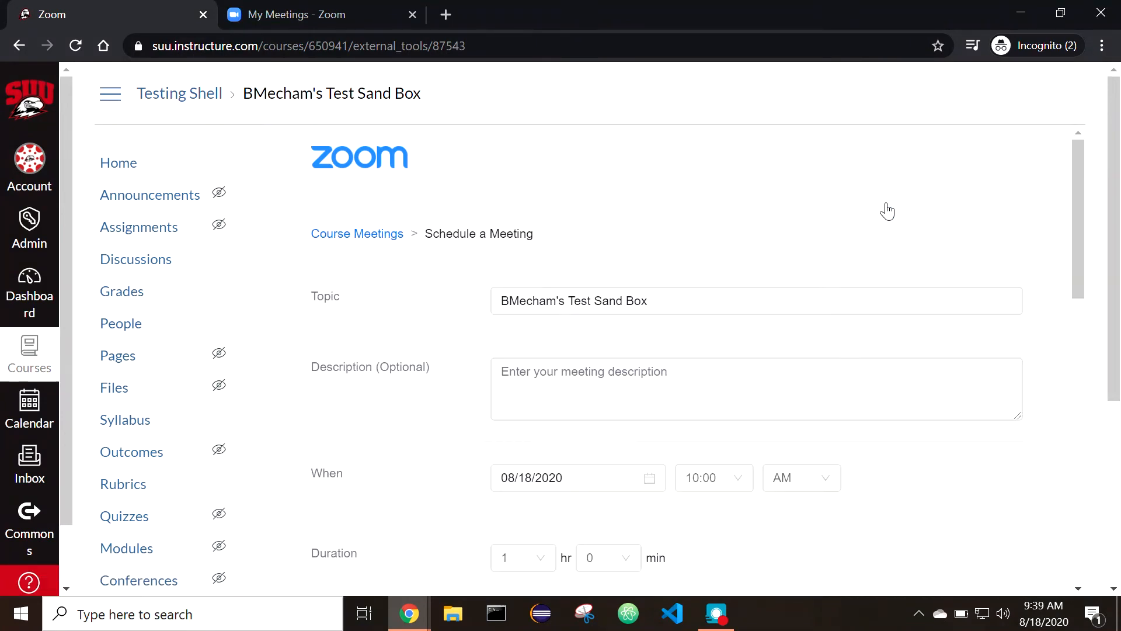
text(Test Me)
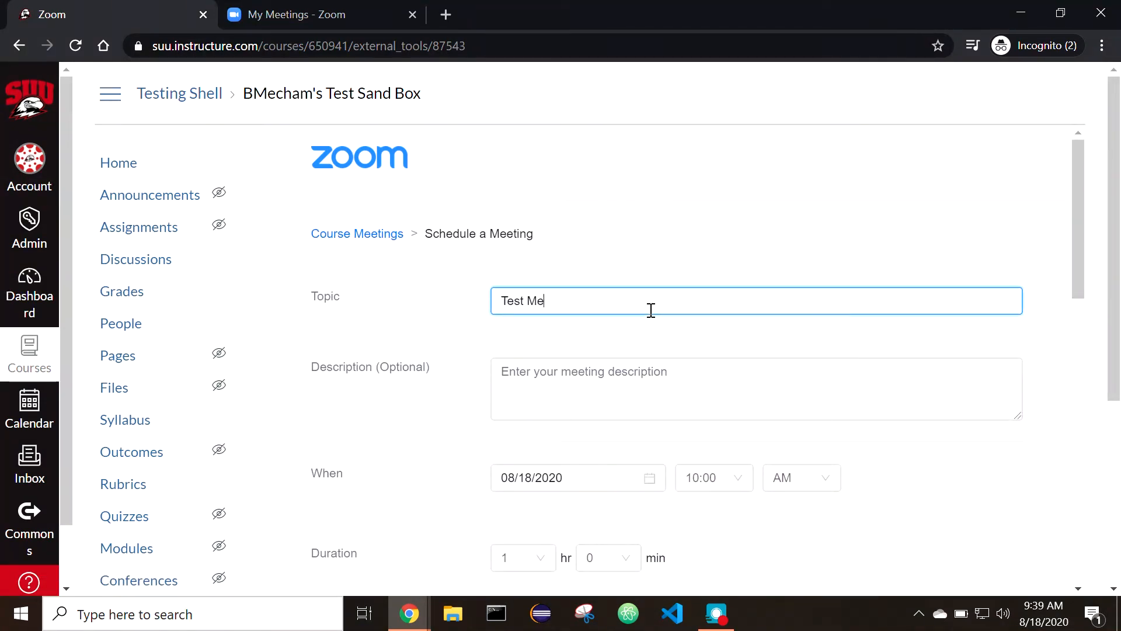
text(This is a Test.)
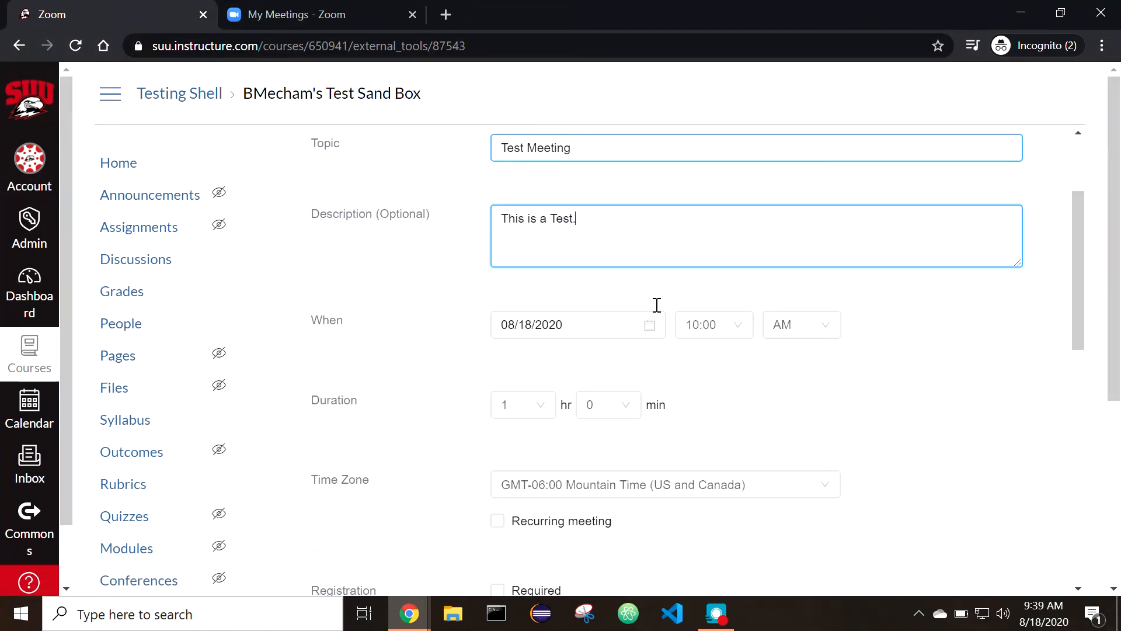
click(496, 520)
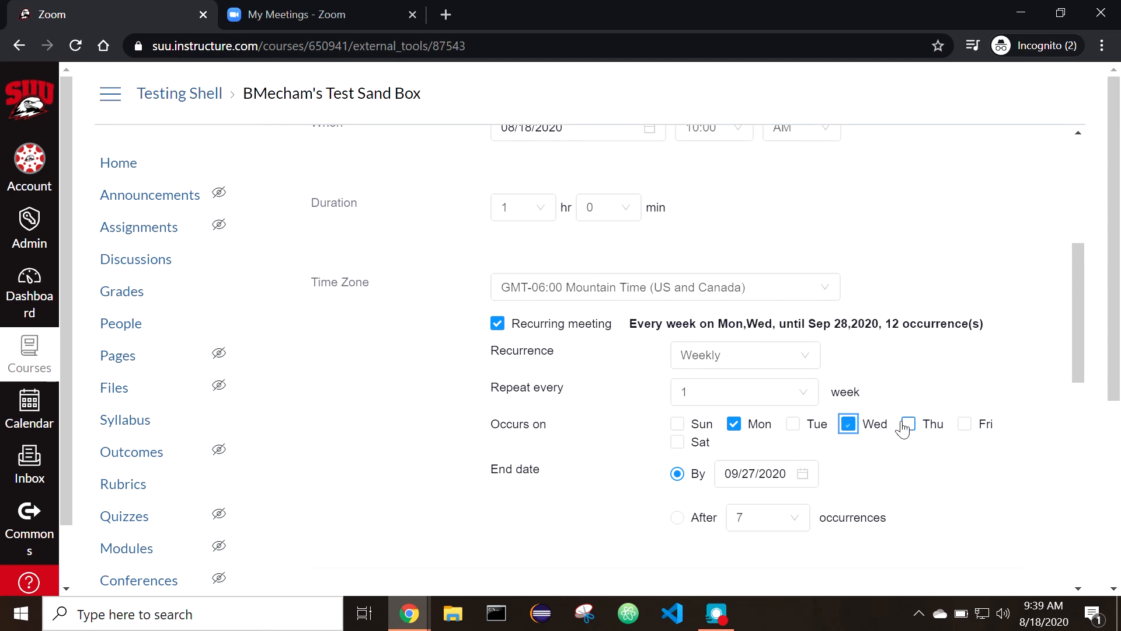
scroll(down, 3)
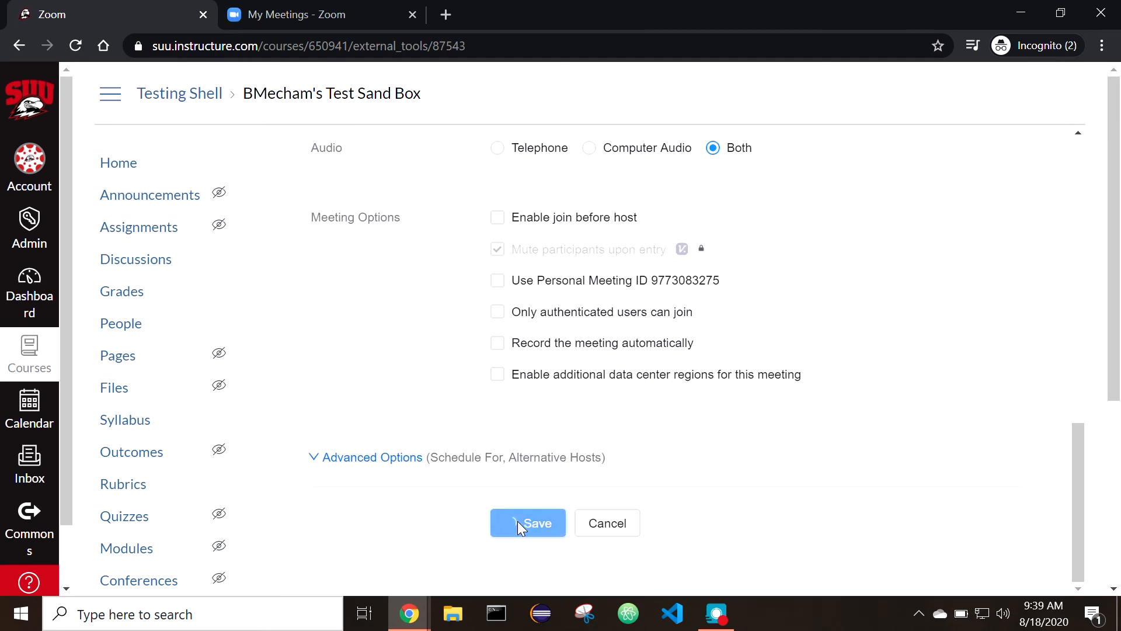
click(527, 522)
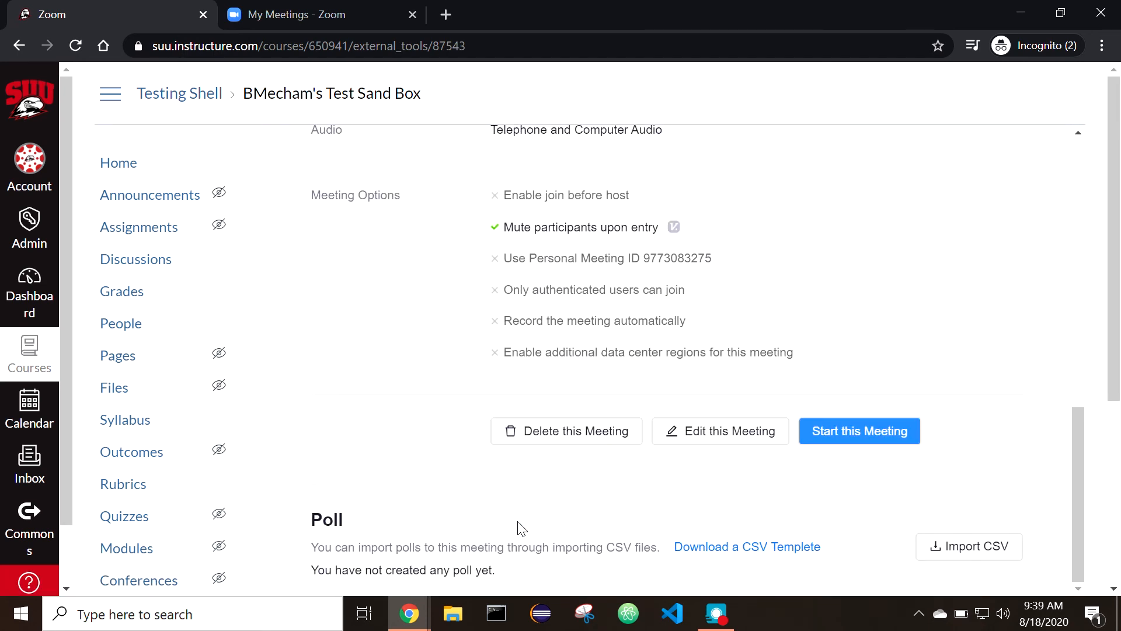
click(117, 538)
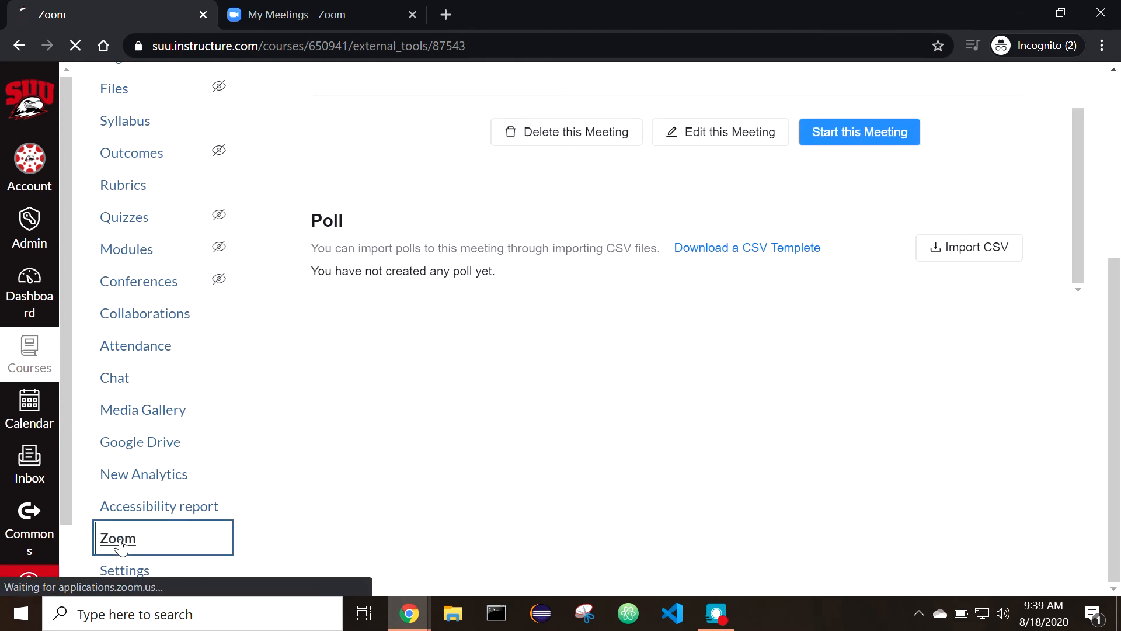
click(118, 537)
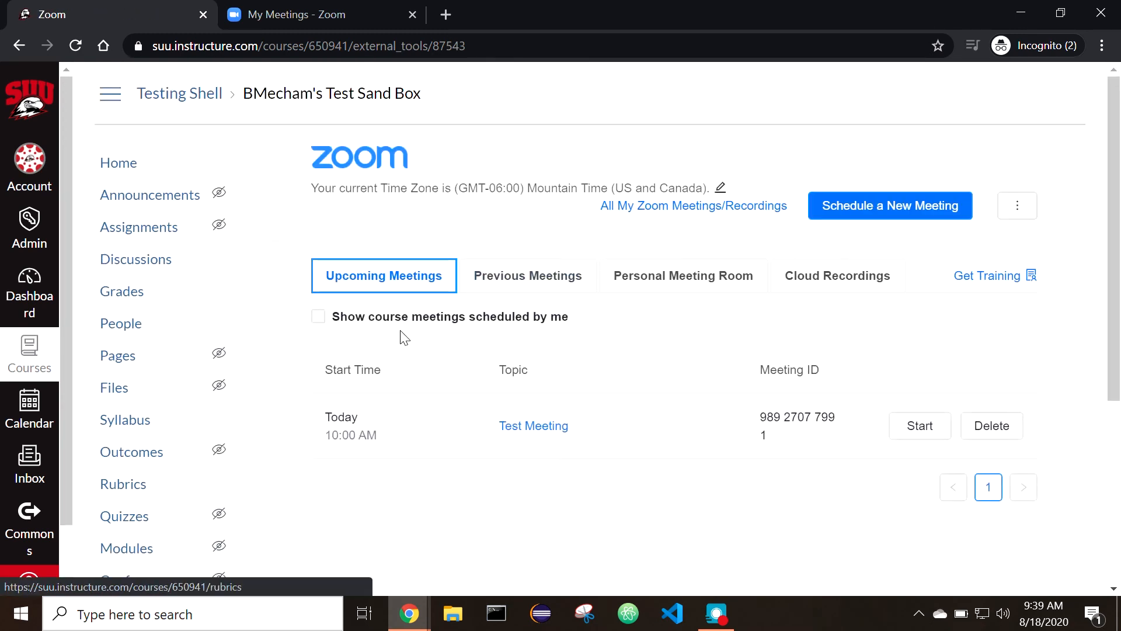